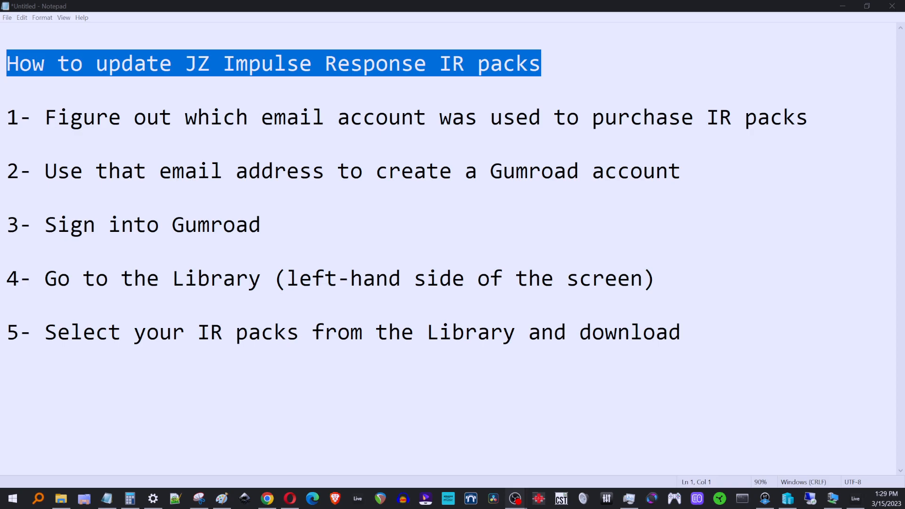
{"action": "mouse_move", "coordinate": [796, 202]}
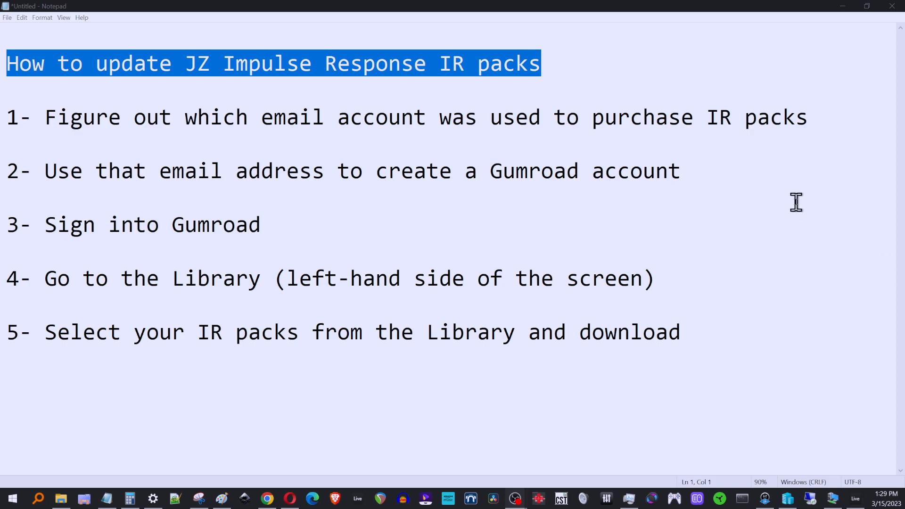
{"action": "mouse_move", "coordinate": [814, 126]}
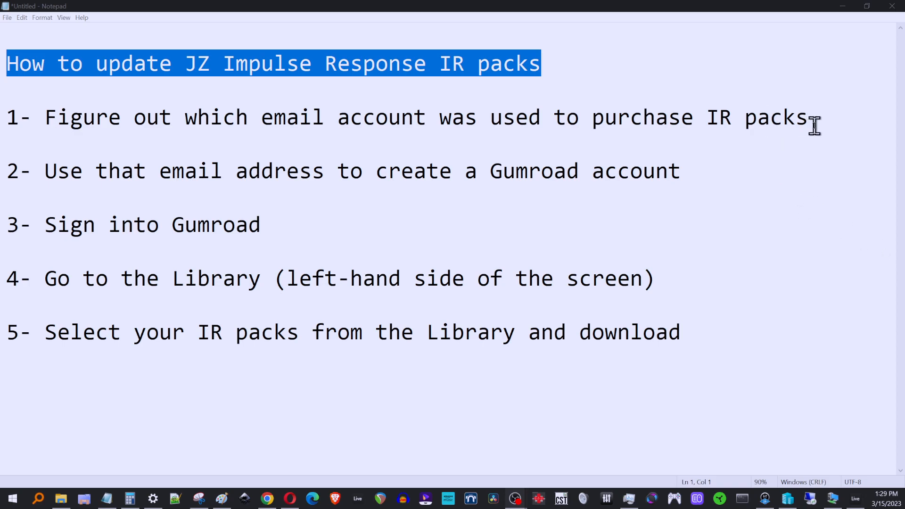
From gumroad.com, reach the Gumroad login page
{"action": "left_click", "coordinate": [810, 117]}
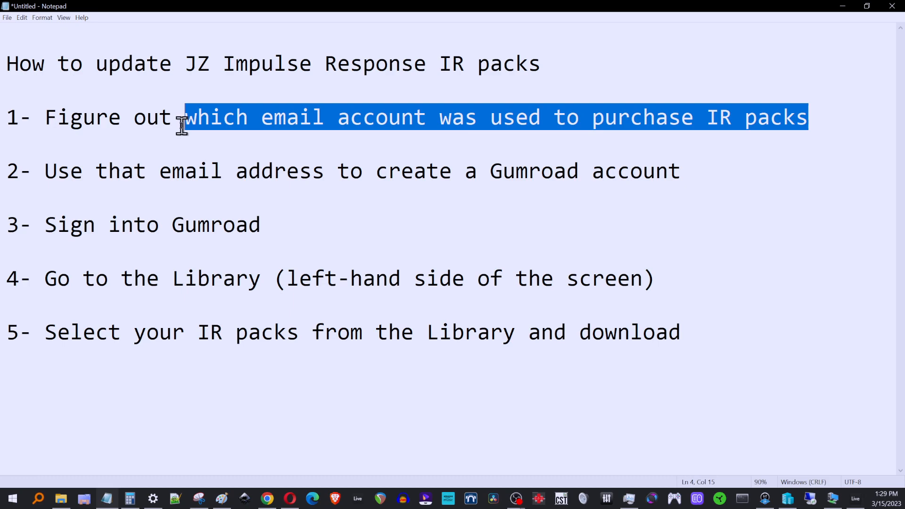
{"action": "left_click_drag", "start_coordinate": [184, 117], "coordinate": [429, 119]}
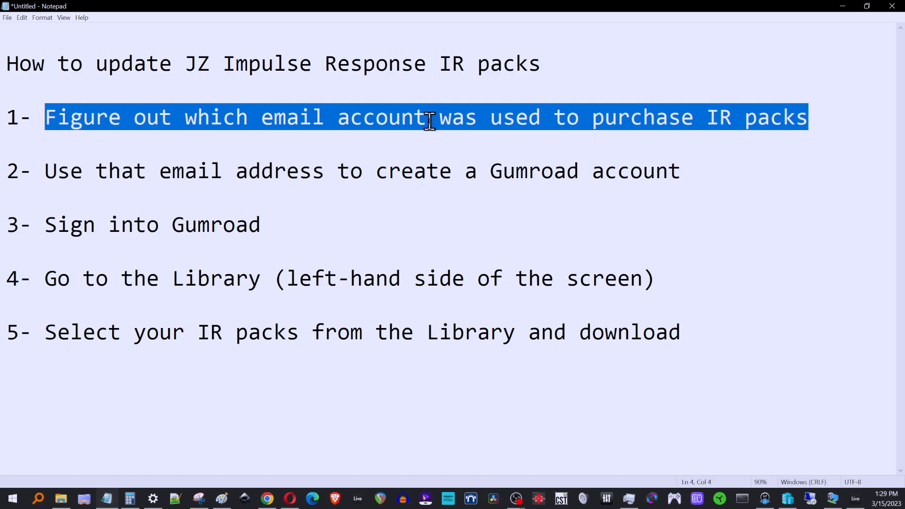
{"action": "mouse_move", "coordinate": [778, 173]}
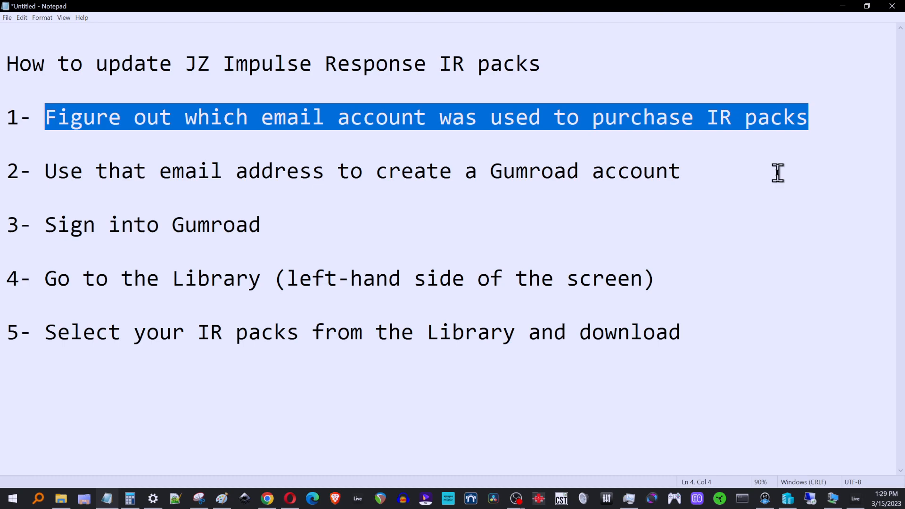
{"action": "mouse_move", "coordinate": [775, 175]}
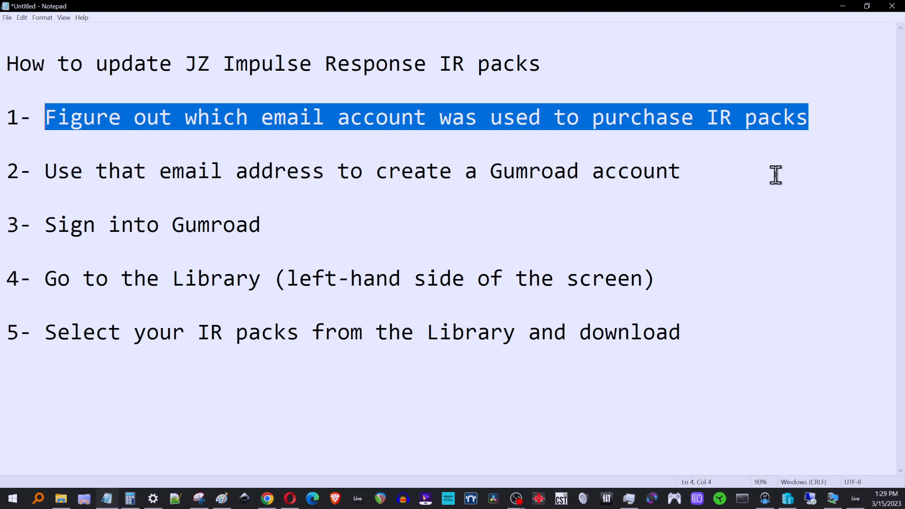
{"action": "mouse_move", "coordinate": [697, 170]}
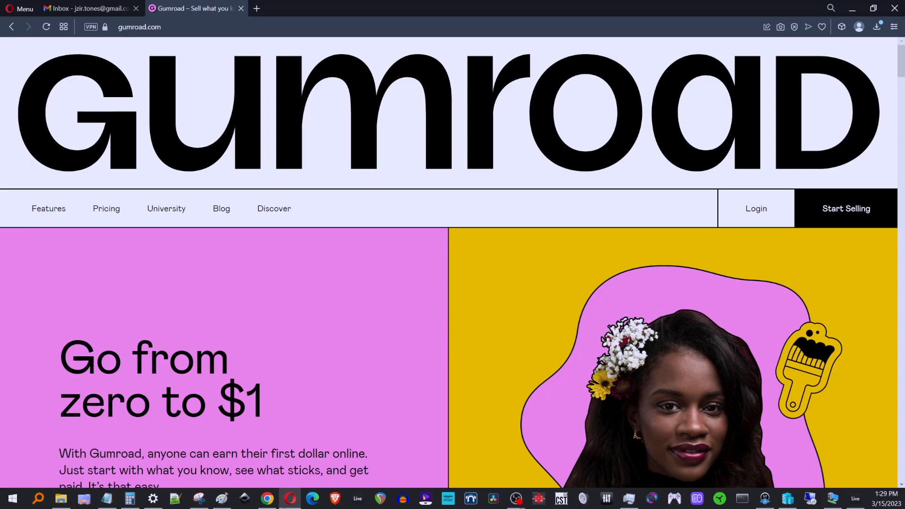
{"action": "left_click", "coordinate": [755, 209]}
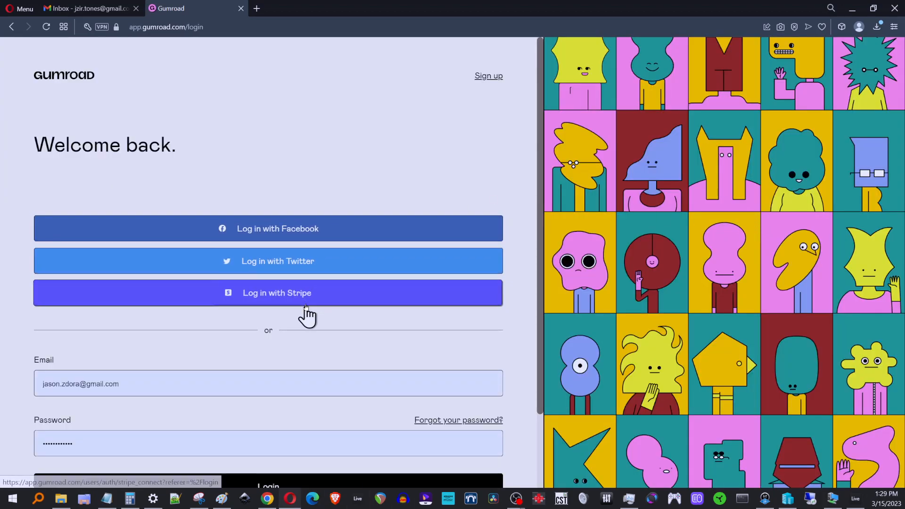
{"action": "mouse_move", "coordinate": [278, 227]}
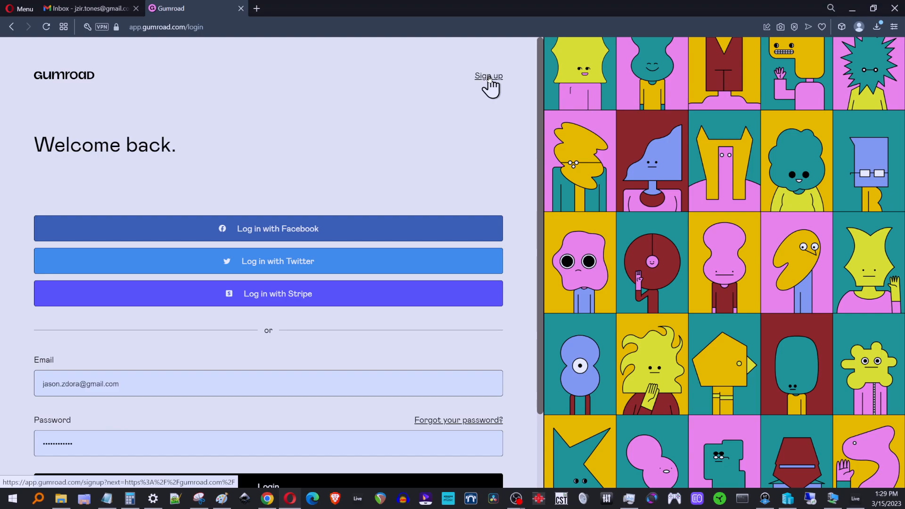
Look over the Sign up form briefly, then return to the Log in form
{"action": "left_click", "coordinate": [488, 76]}
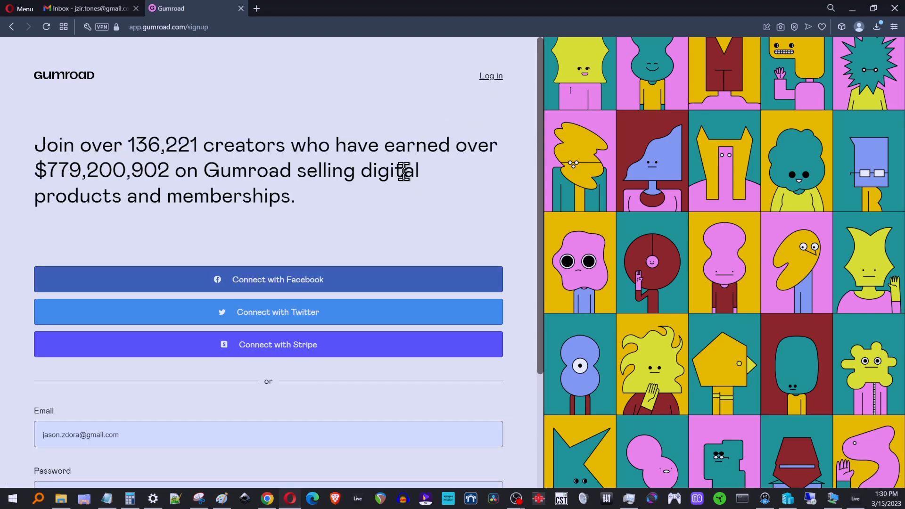
{"action": "scroll", "scroll_direction": "down", "scroll_amount": 3}
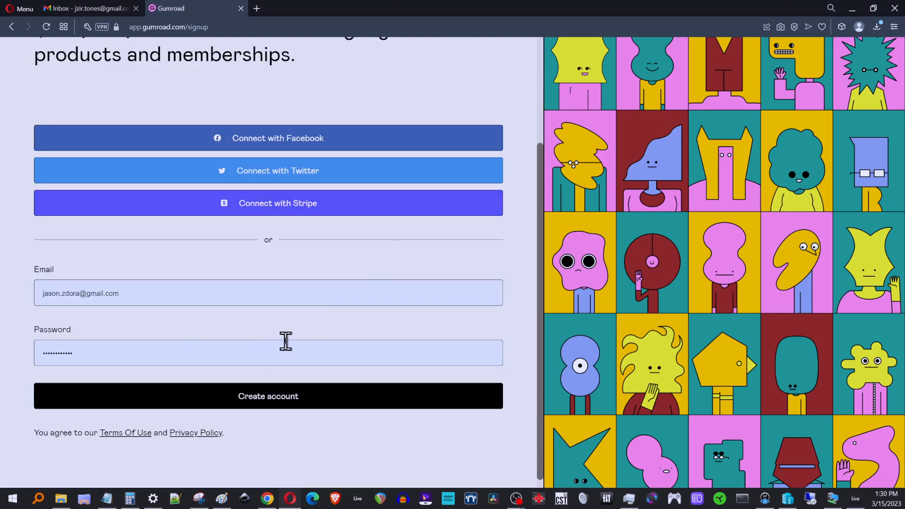
{"action": "scroll", "scroll_direction": "up", "scroll_amount": 3}
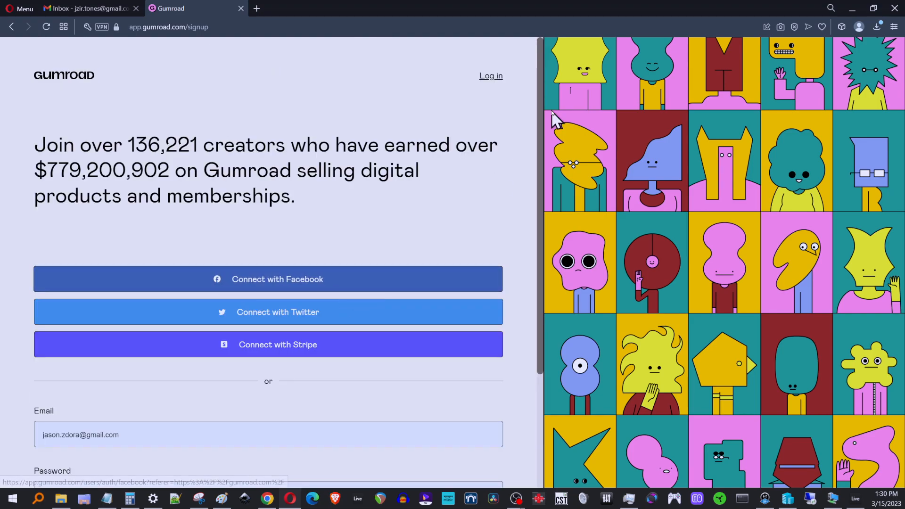
{"action": "left_click", "coordinate": [490, 75]}
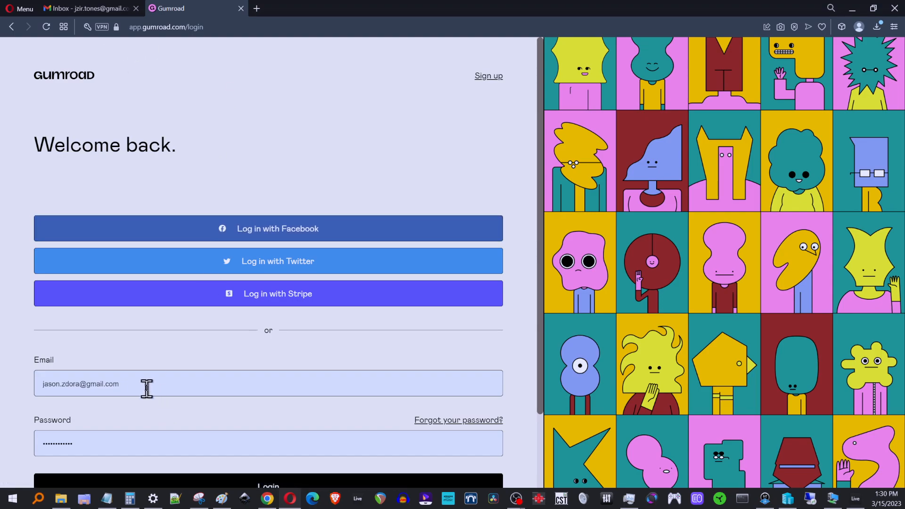
{"action": "left_click", "coordinate": [267, 384]}
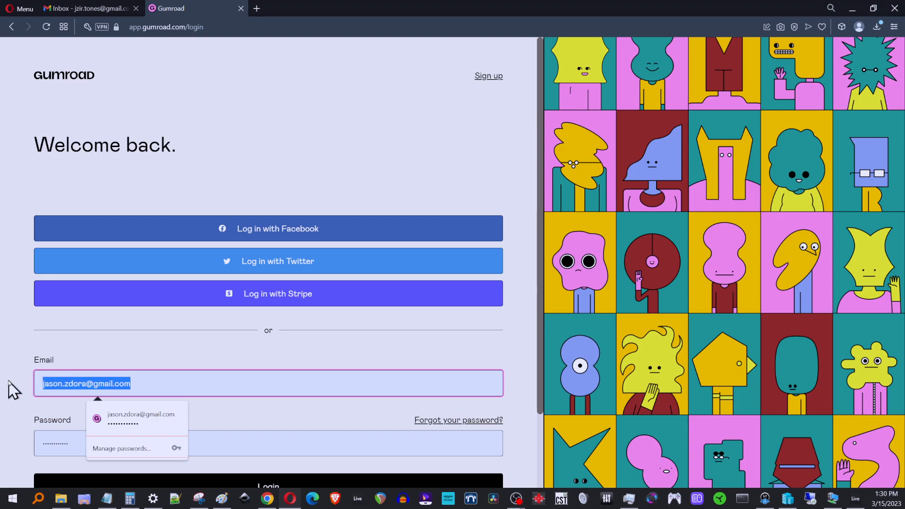
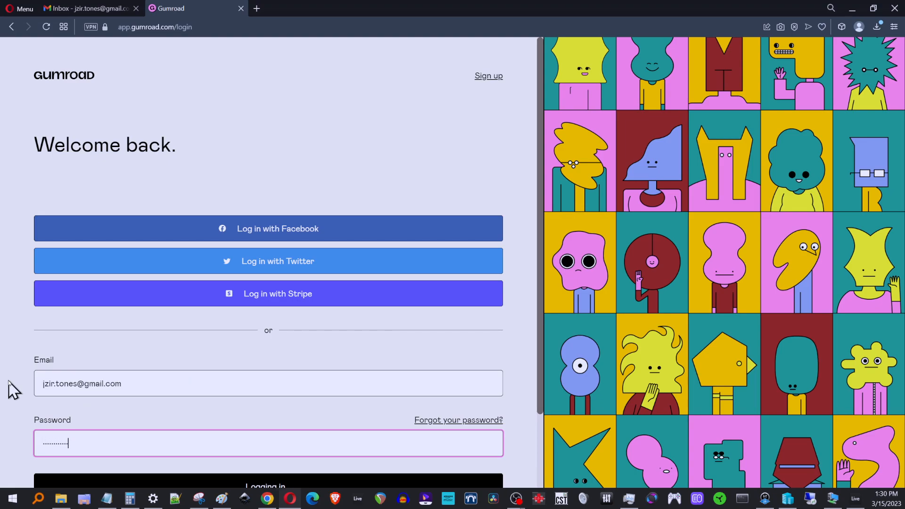
{"action": "left_click", "coordinate": [267, 484]}
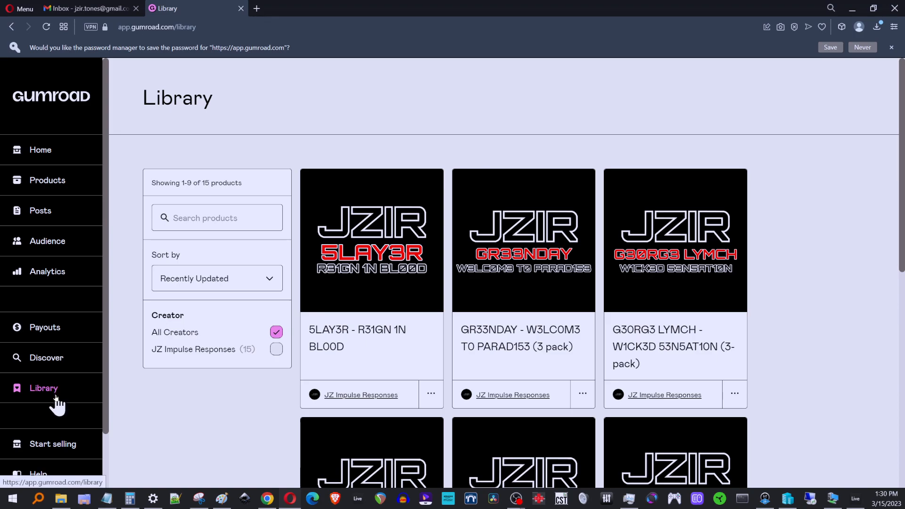
From the Library, download the 5LAY3R - R31GN 1N BL00D 64.6 MB ZIP and return to the Library
{"action": "left_click", "coordinate": [42, 387]}
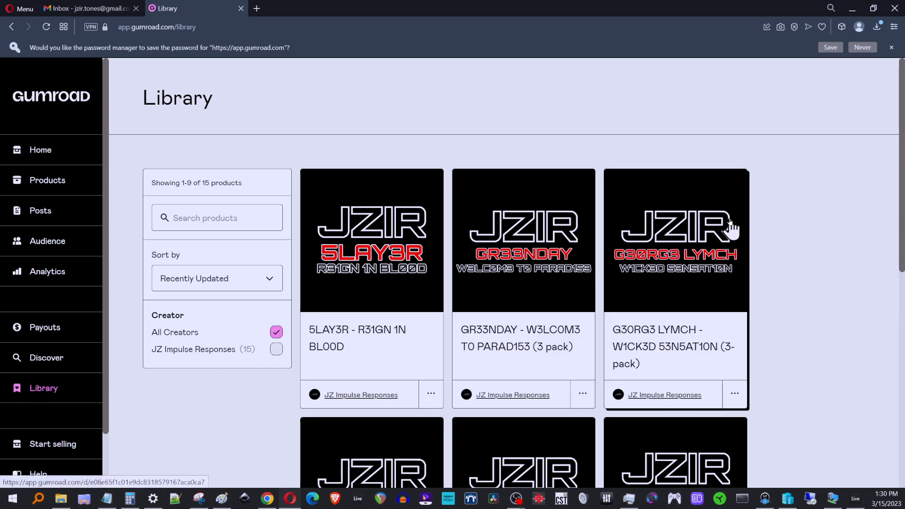
{"action": "scroll", "scroll_direction": "down", "scroll_amount": 3}
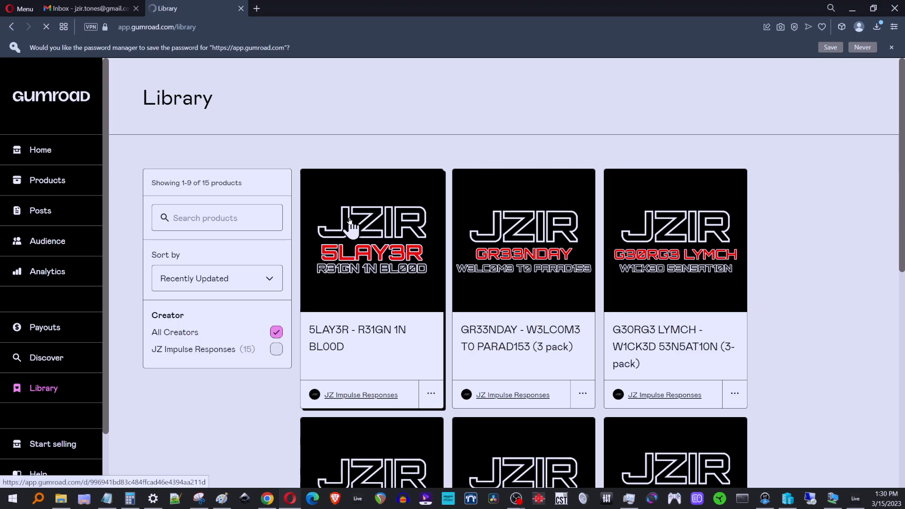
{"action": "left_click", "coordinate": [372, 239]}
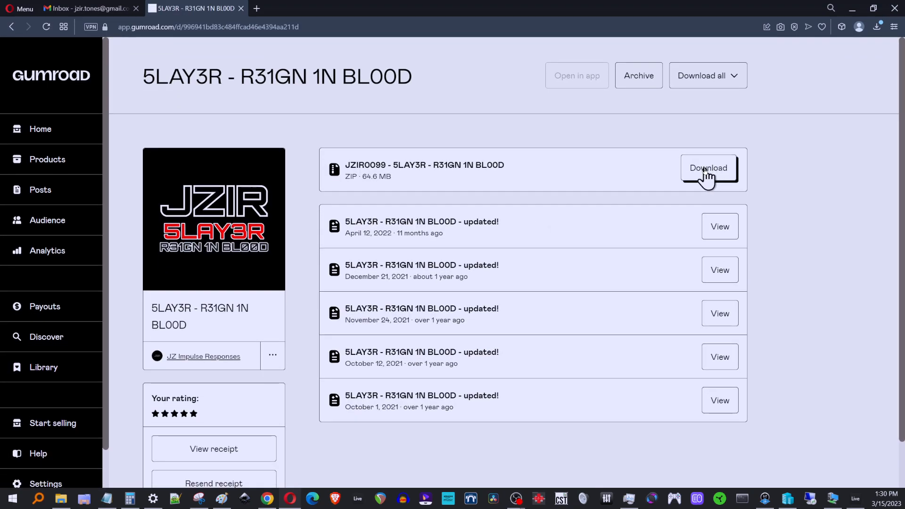
{"action": "left_click", "coordinate": [708, 168]}
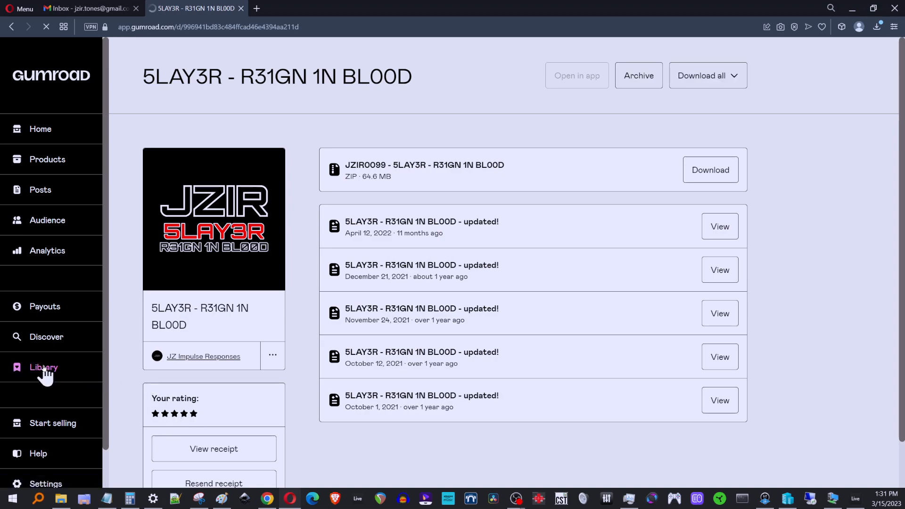
{"action": "left_click", "coordinate": [43, 366]}
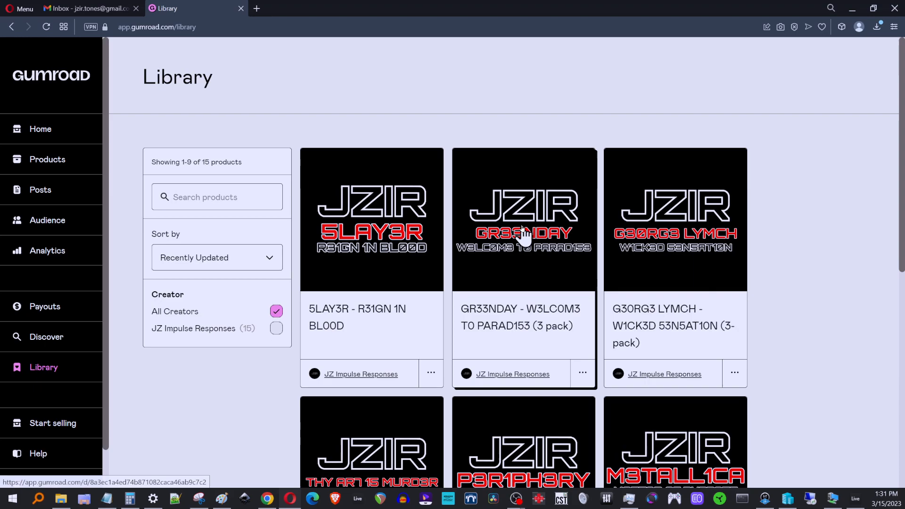
Download the GR33NDAY - W3LC0M3 T0 PARAD153 69.6 MB ZIP and return to the Library
{"action": "left_click", "coordinate": [522, 219]}
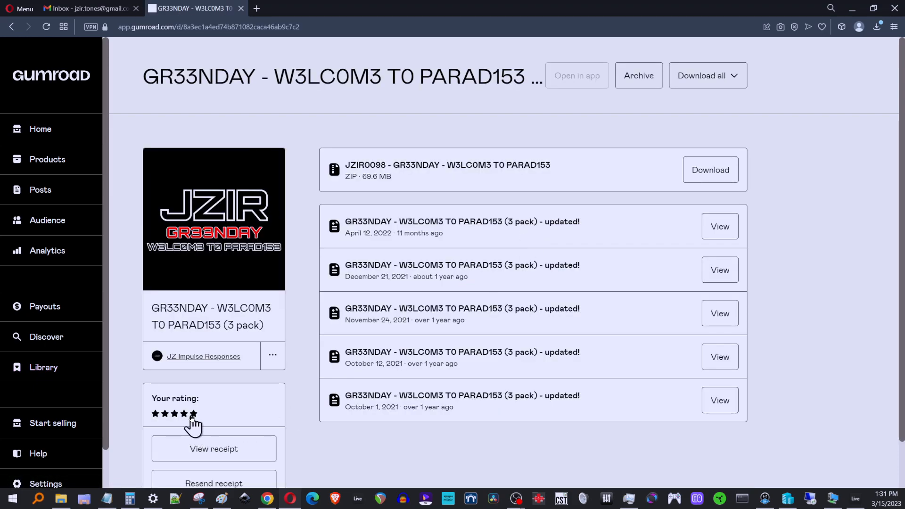
{"action": "left_click", "coordinate": [709, 170]}
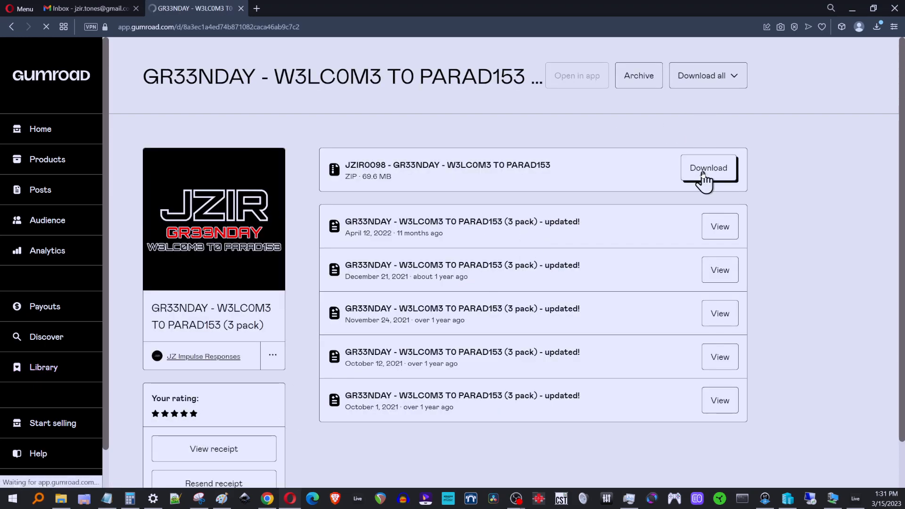
{"action": "left_click", "coordinate": [708, 168]}
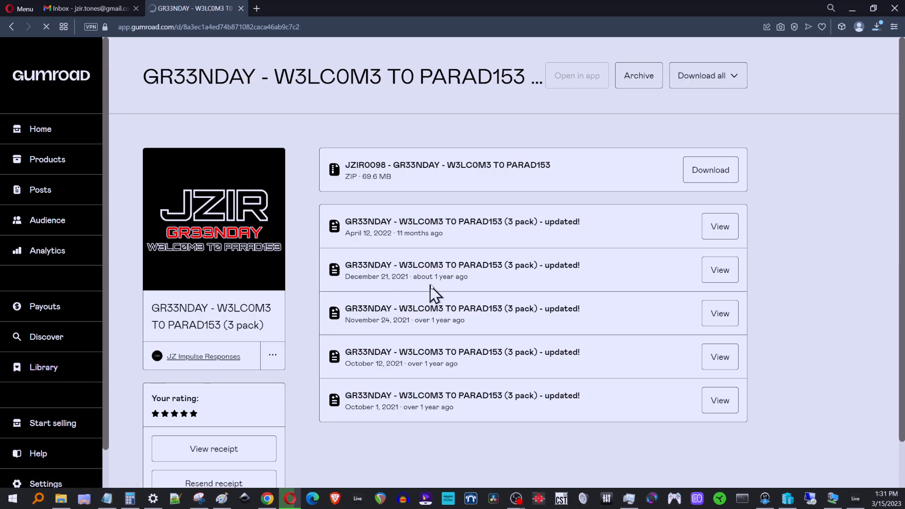
{"action": "left_click", "coordinate": [42, 366]}
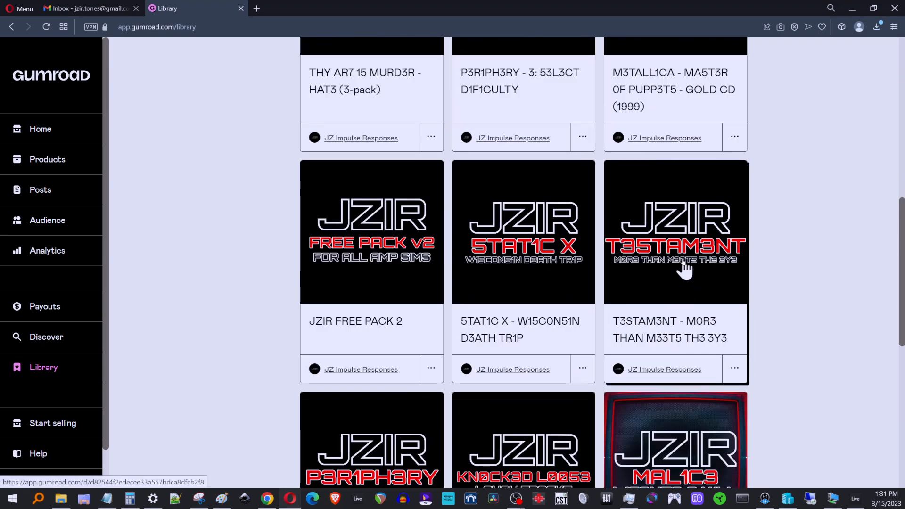
Download the T3STAM3NT pack's JZIR0203 21.3 MB ZIP and return to the Library list
{"action": "left_click", "coordinate": [675, 232]}
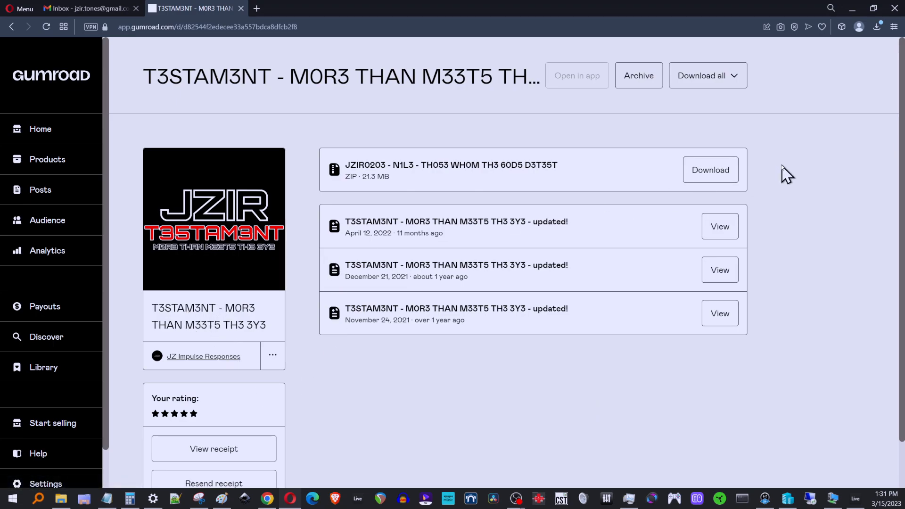
{"action": "mouse_move", "coordinate": [723, 108]}
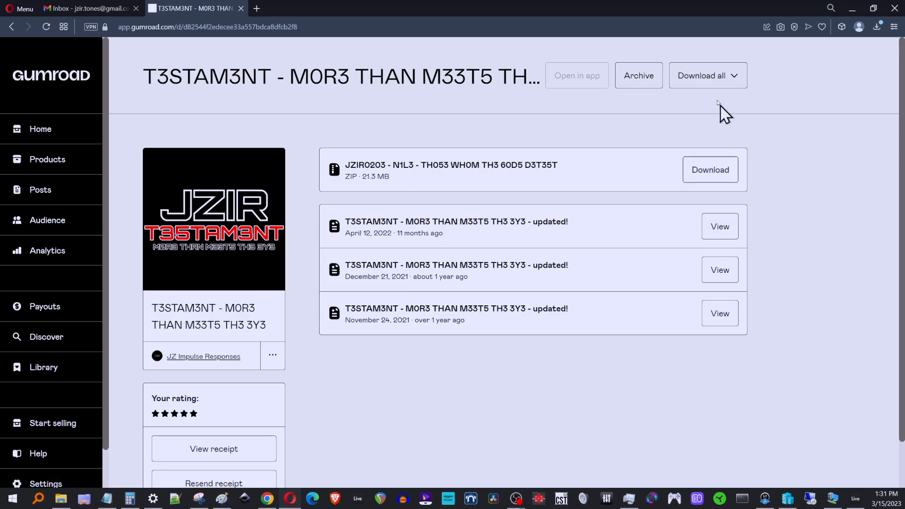
{"action": "left_click", "coordinate": [706, 75]}
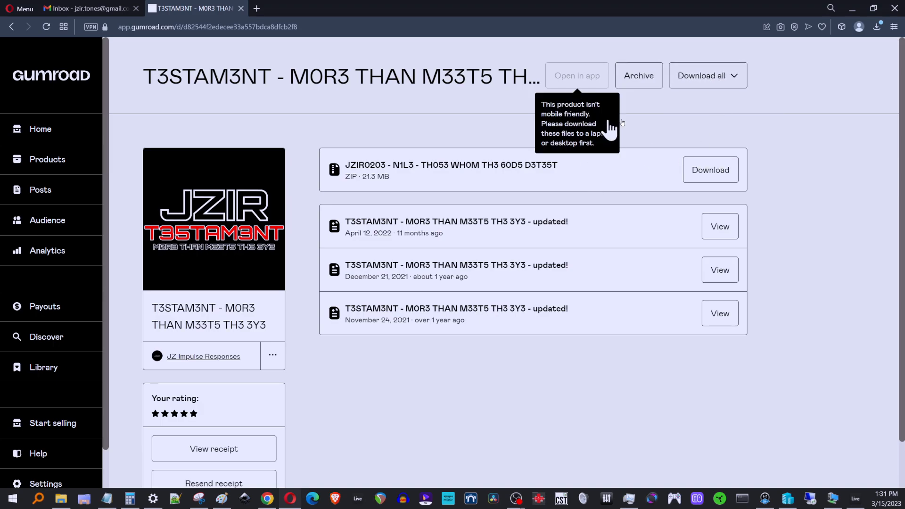
{"action": "mouse_move", "coordinate": [761, 174]}
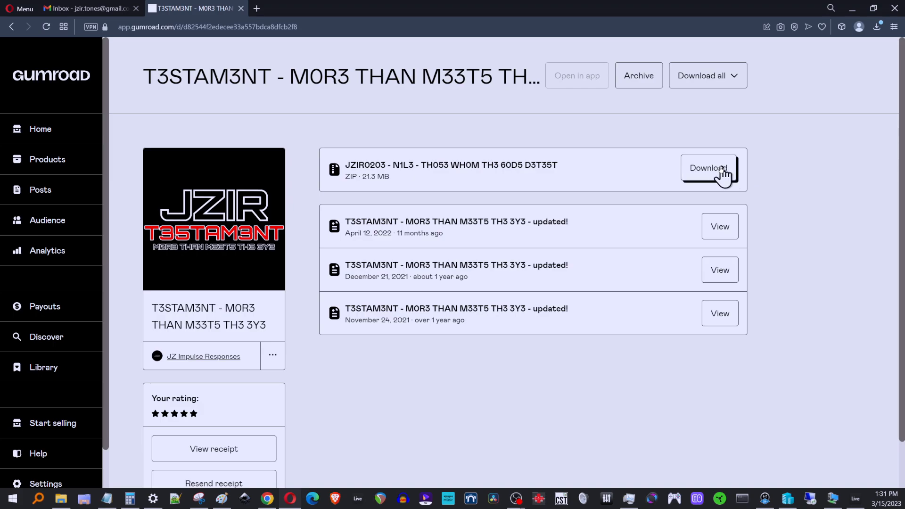
{"action": "left_click", "coordinate": [708, 167]}
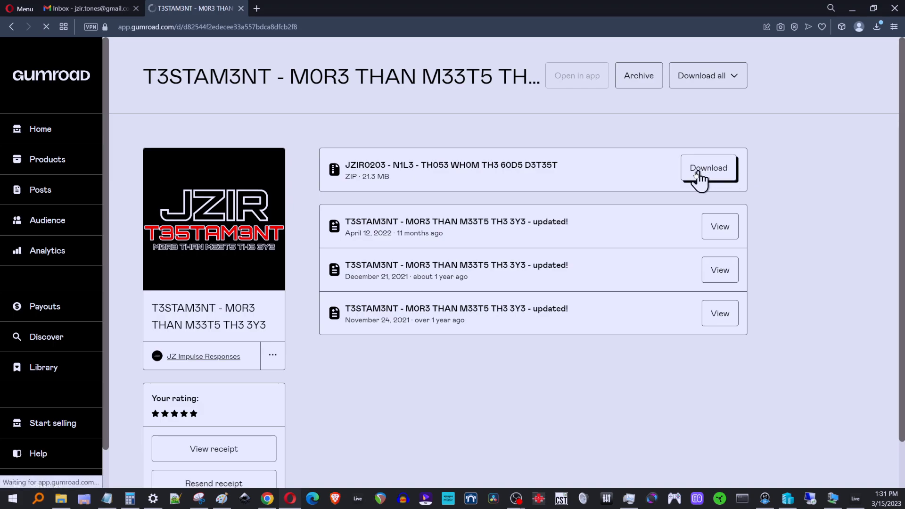
{"action": "left_click", "coordinate": [708, 168]}
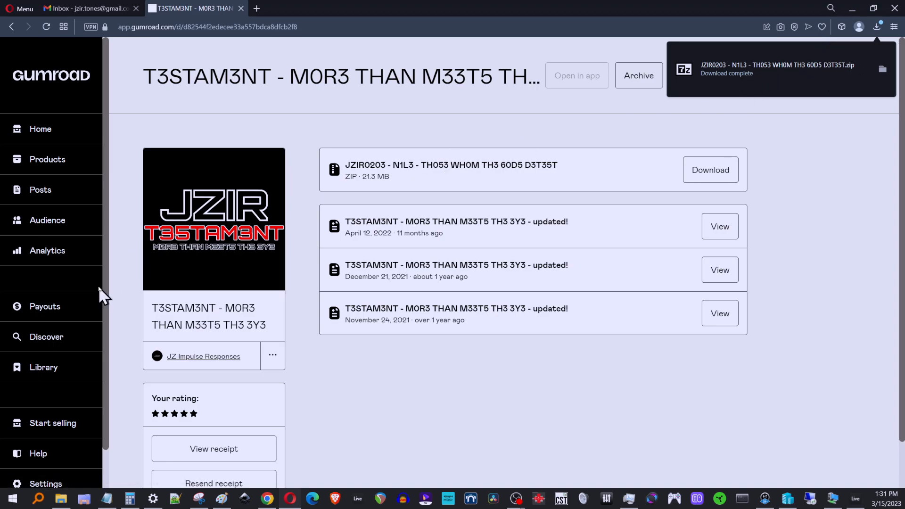
{"action": "left_click", "coordinate": [43, 367]}
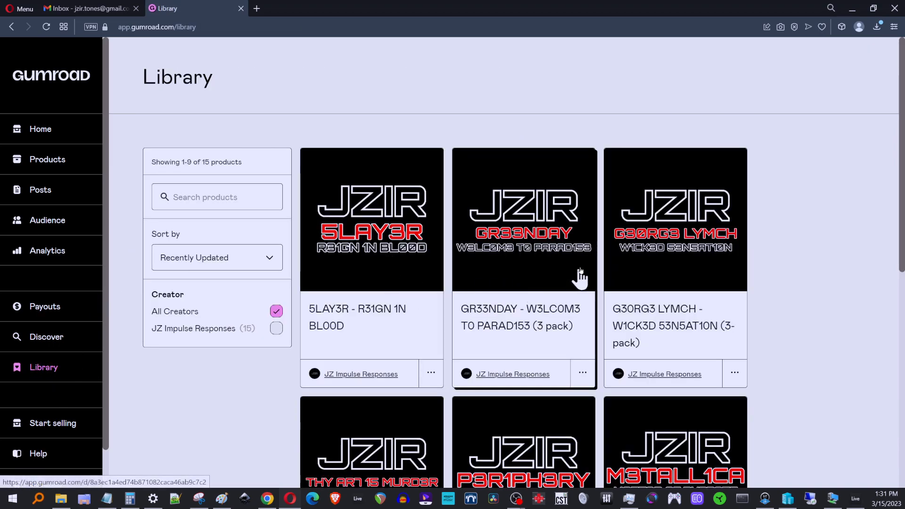
{"action": "scroll", "scroll_direction": "down", "scroll_amount": 3}
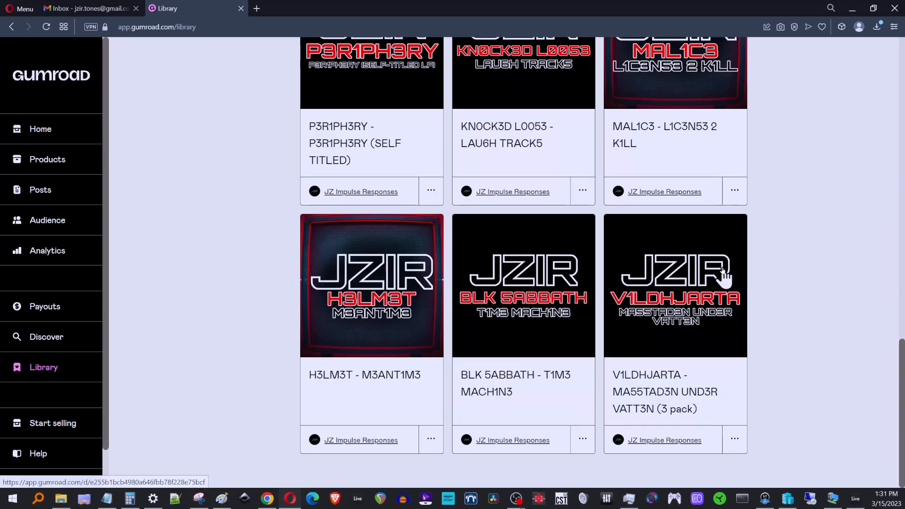